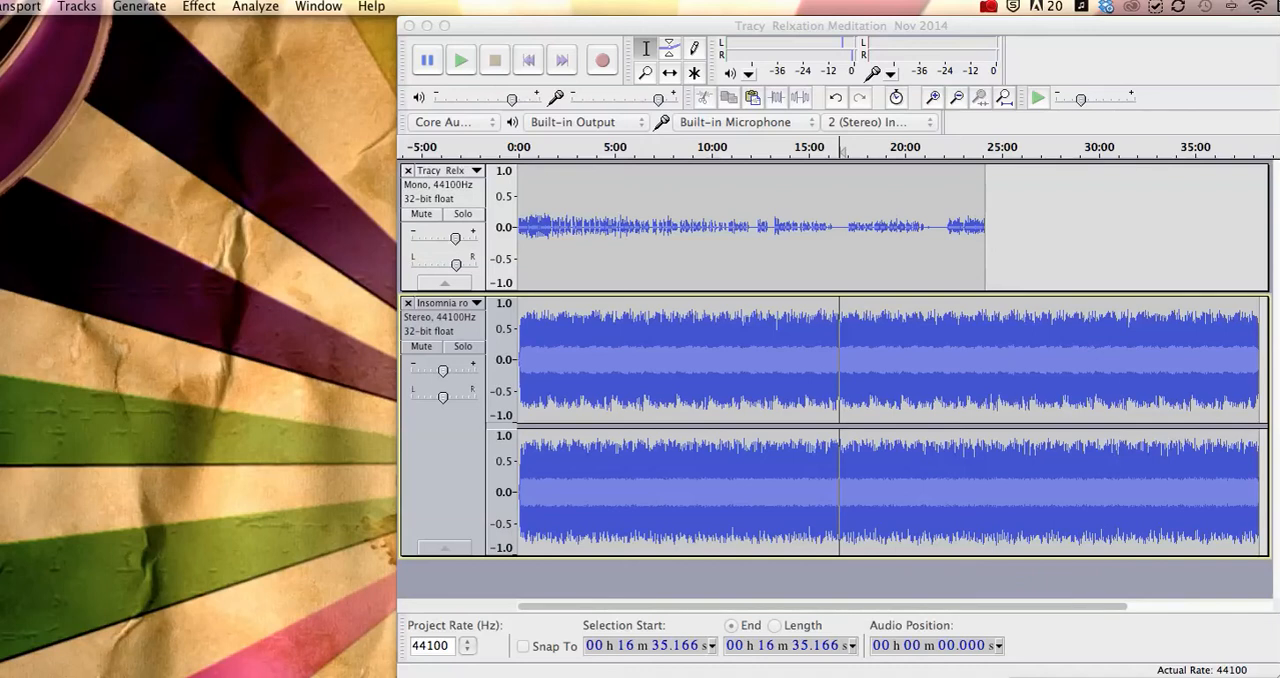
{"action": "mouse_move", "coordinate": [1038, 668]}
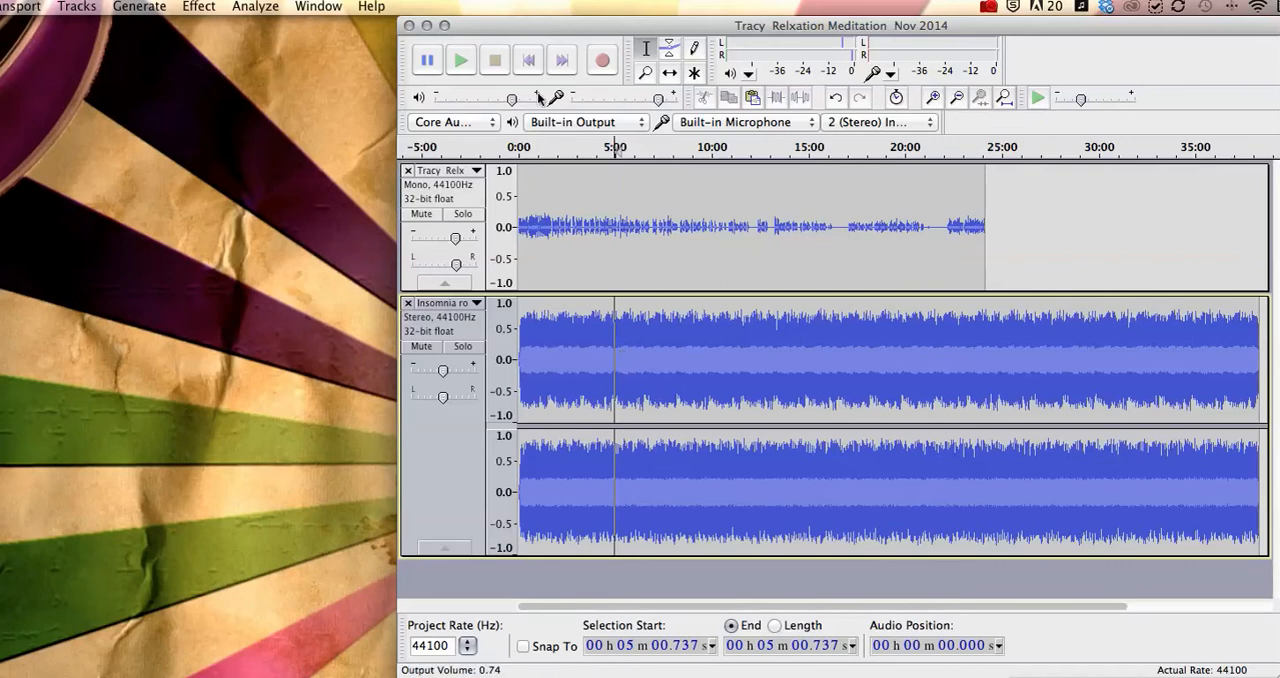
Play the voice-and-music mix, lower the music track's gain beneath the voice, then pause.
{"action": "left_click", "coordinate": [461, 60]}
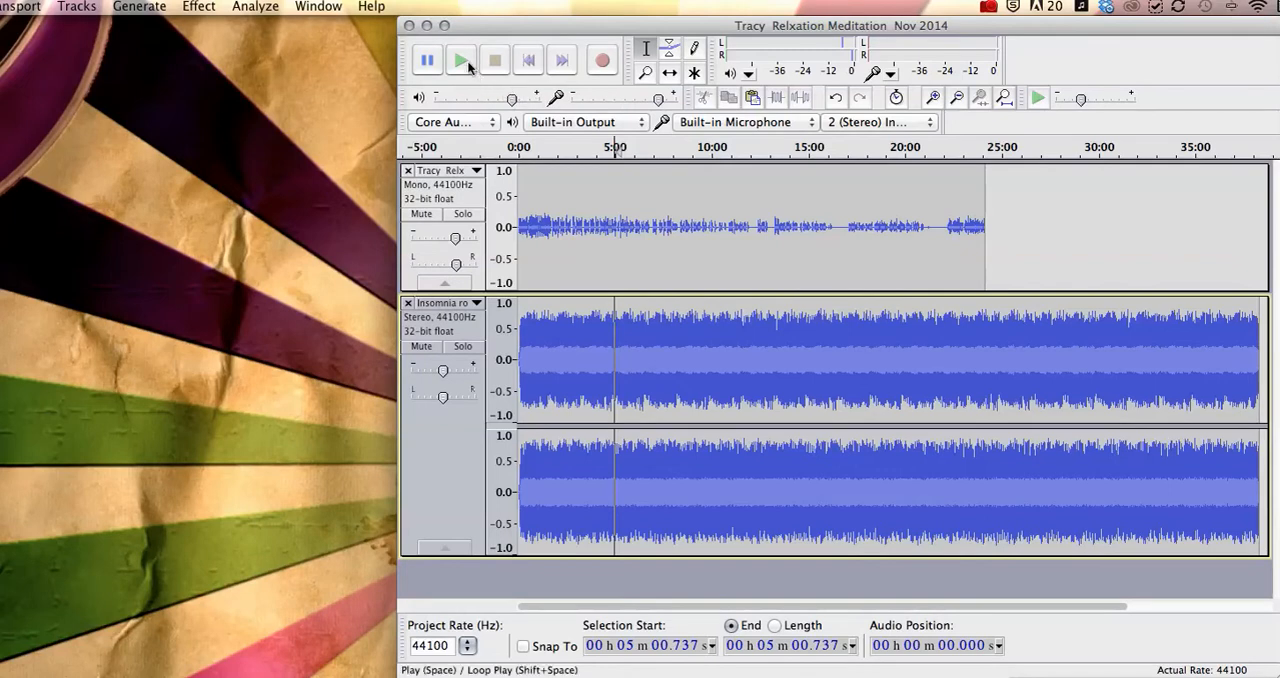
{"action": "left_click", "coordinate": [461, 60]}
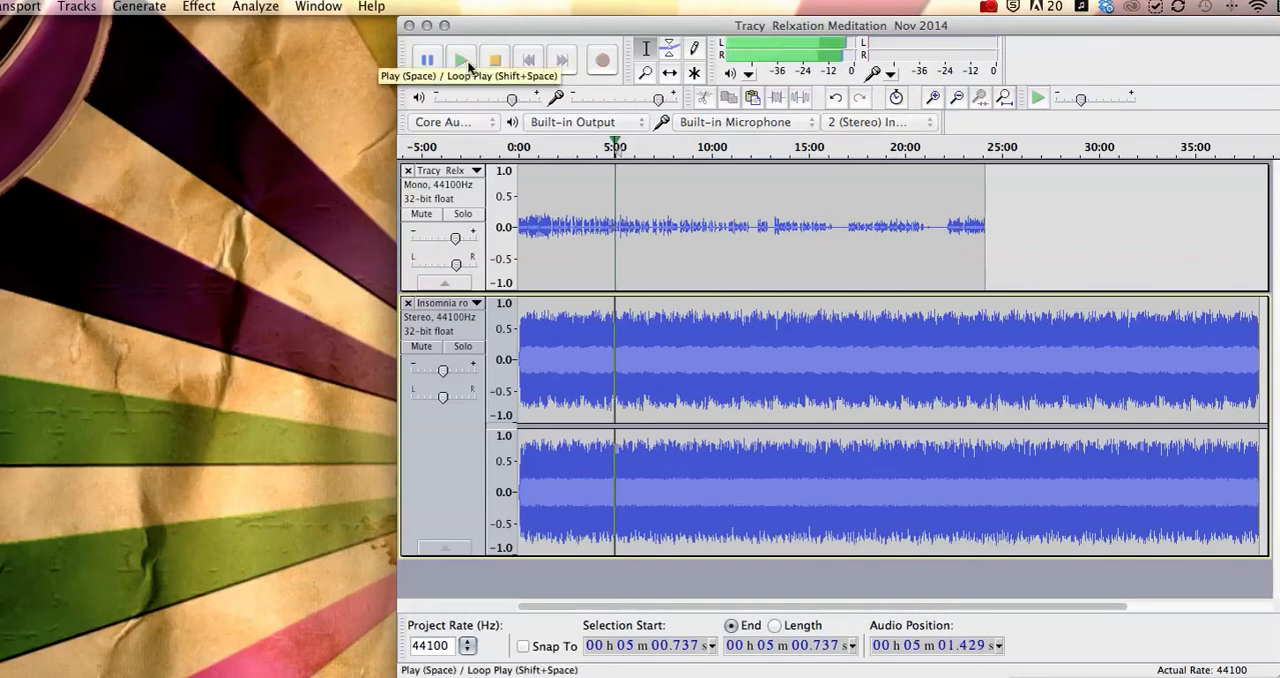
{"action": "left_click", "coordinate": [427, 60]}
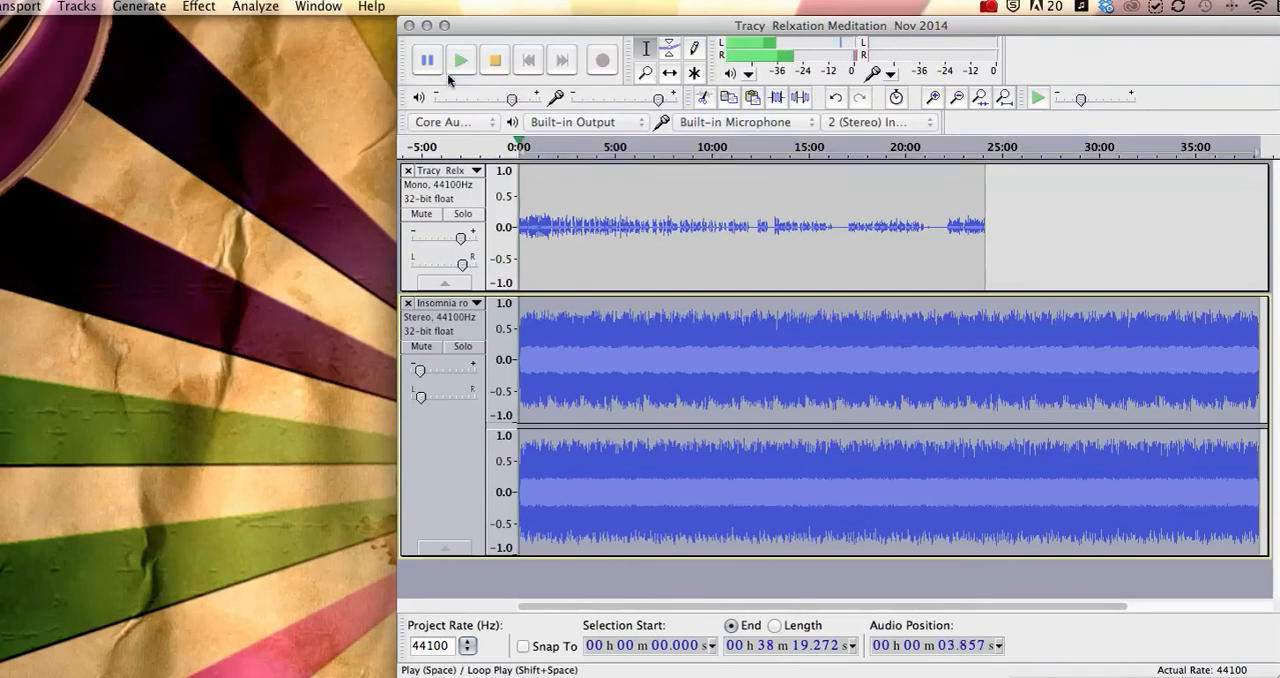
{"action": "left_click", "coordinate": [427, 59]}
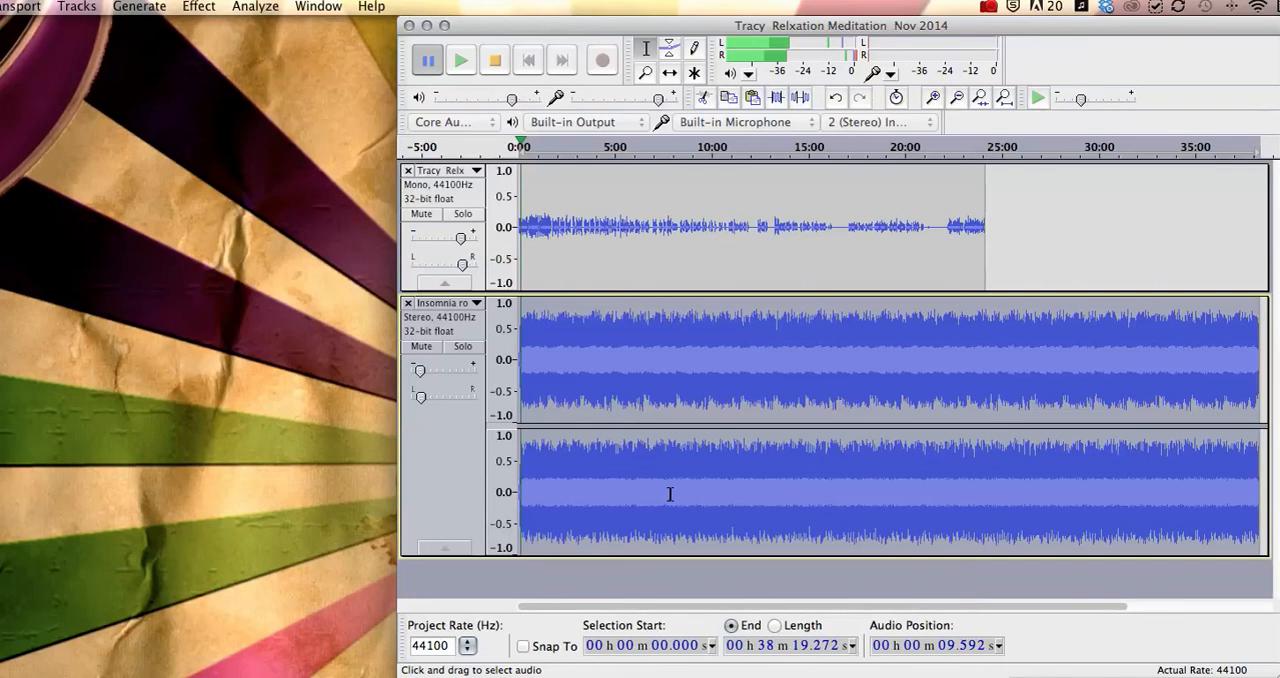
{"action": "mouse_move", "coordinate": [636, 163]}
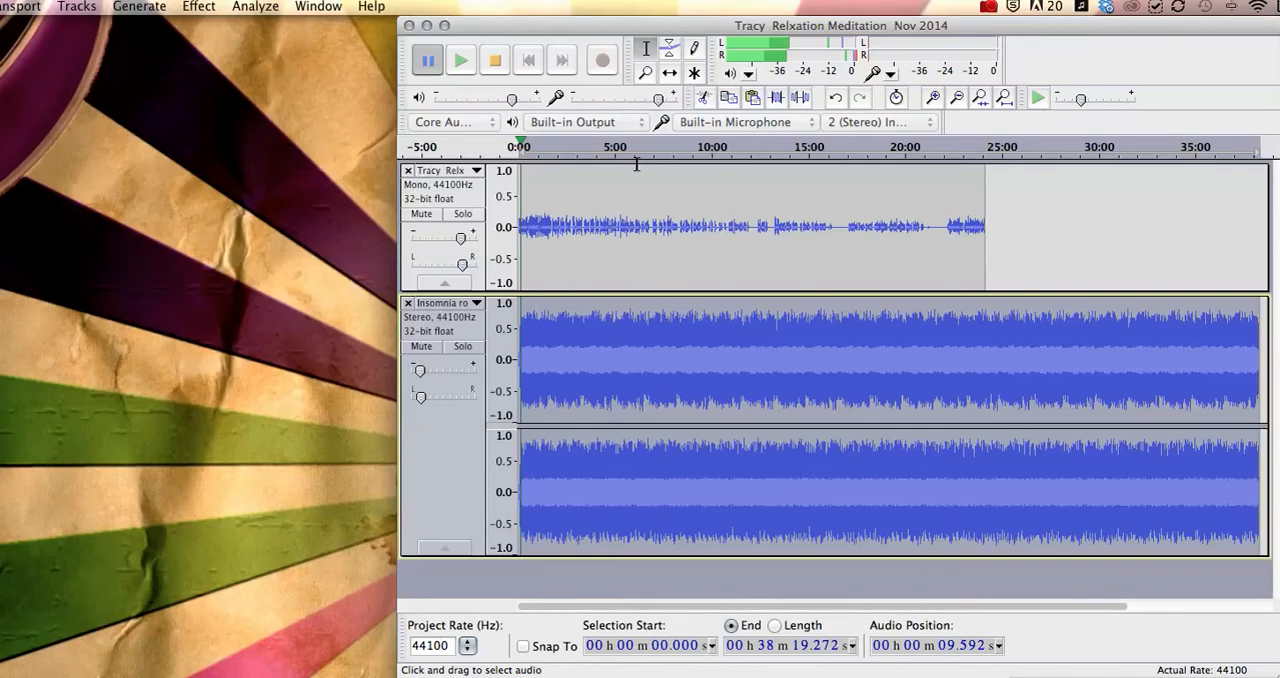
{"action": "mouse_move", "coordinate": [669, 73]}
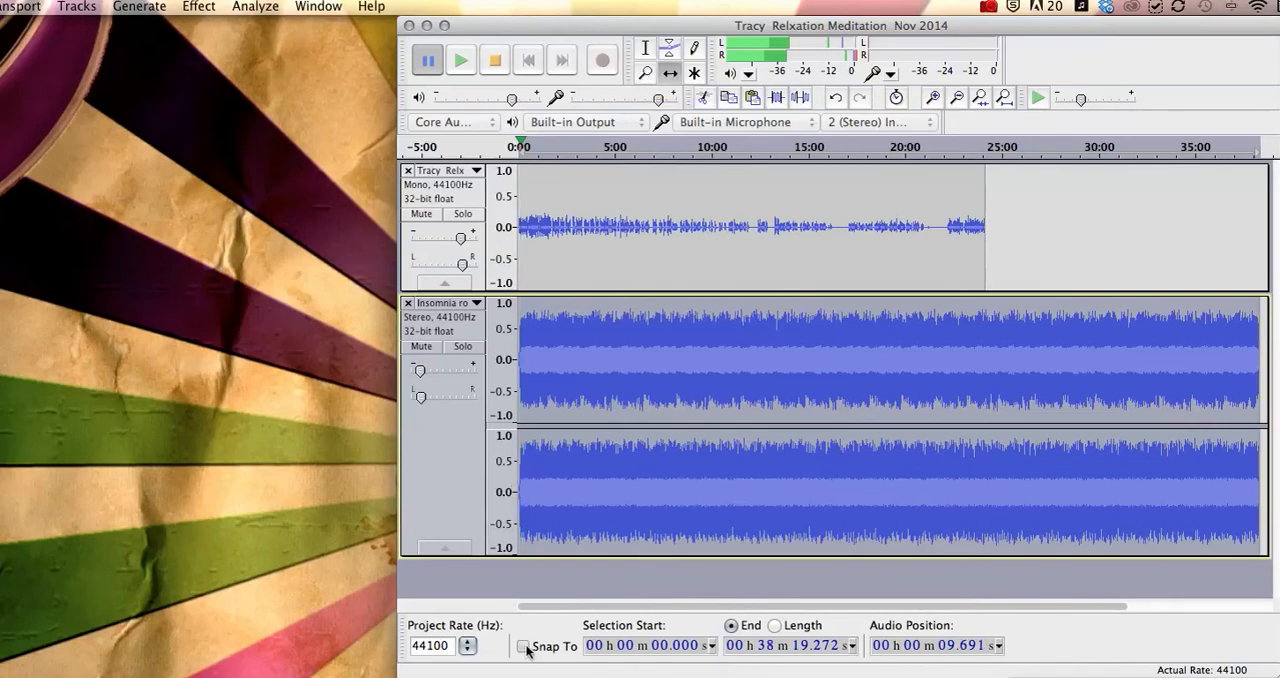
Shift the music clip, toggling Snap To, until its Selection Start reads 00h01m42.000s.
{"action": "left_click", "coordinate": [522, 646]}
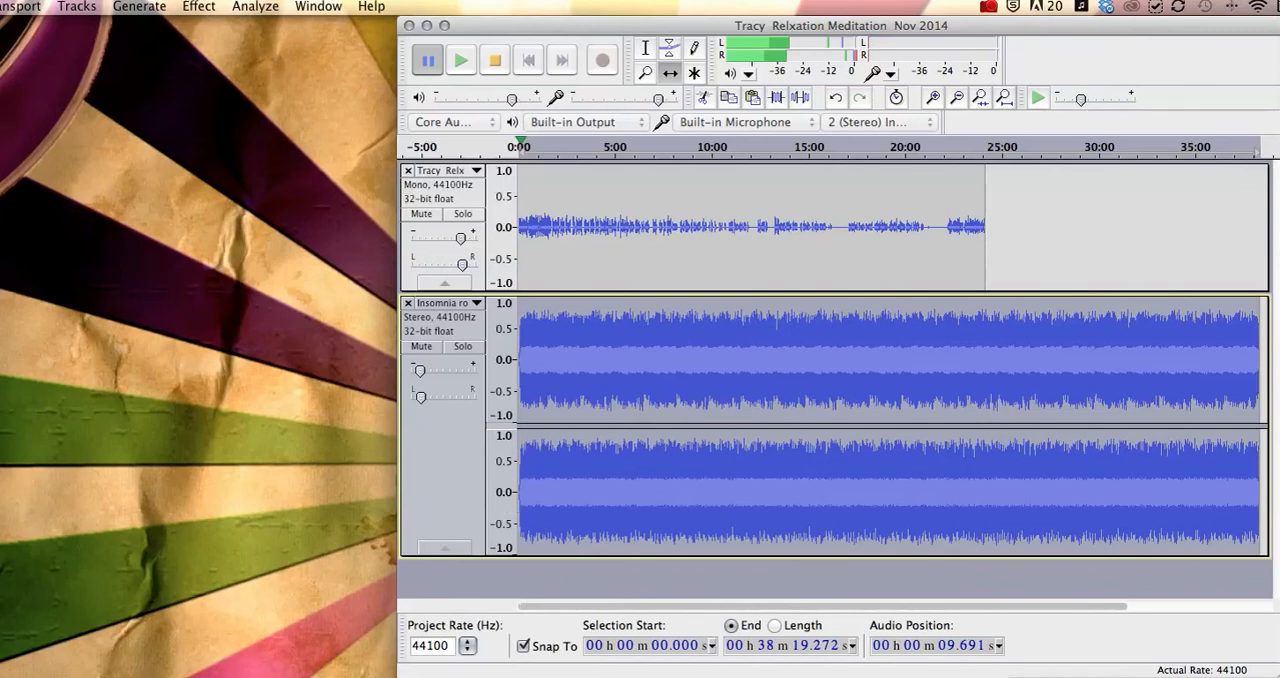
{"action": "left_click", "coordinate": [645, 72]}
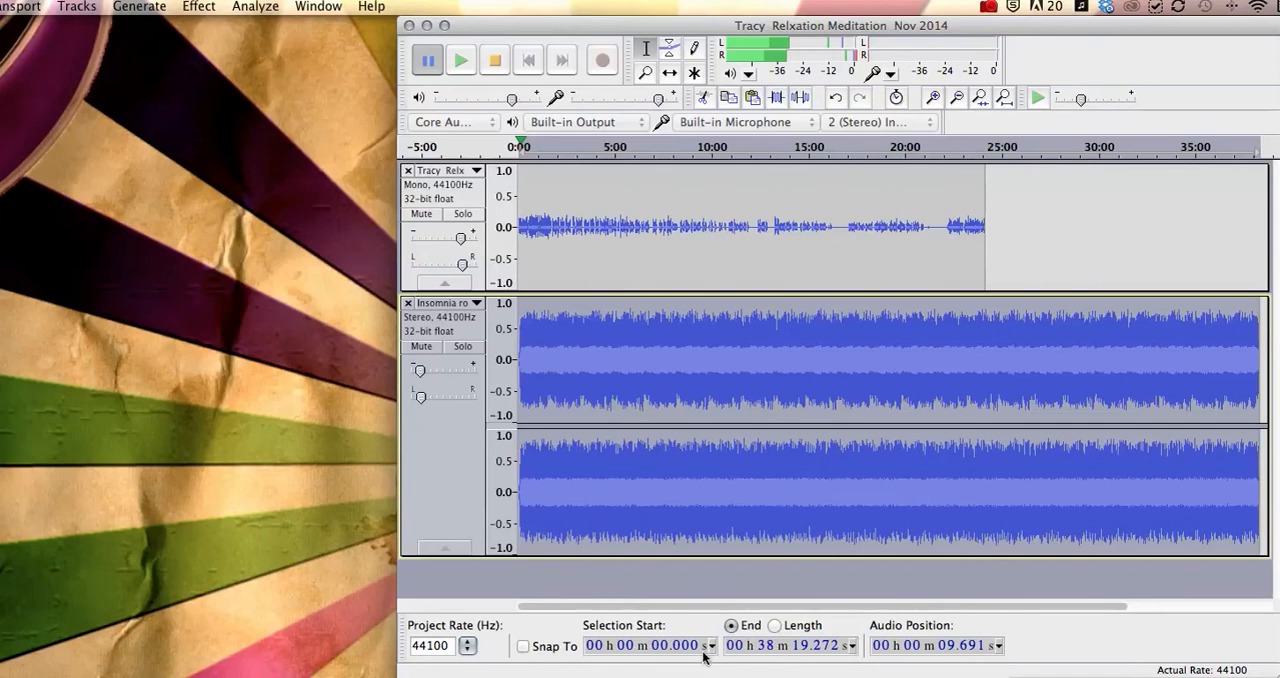
{"action": "left_click", "coordinate": [522, 645]}
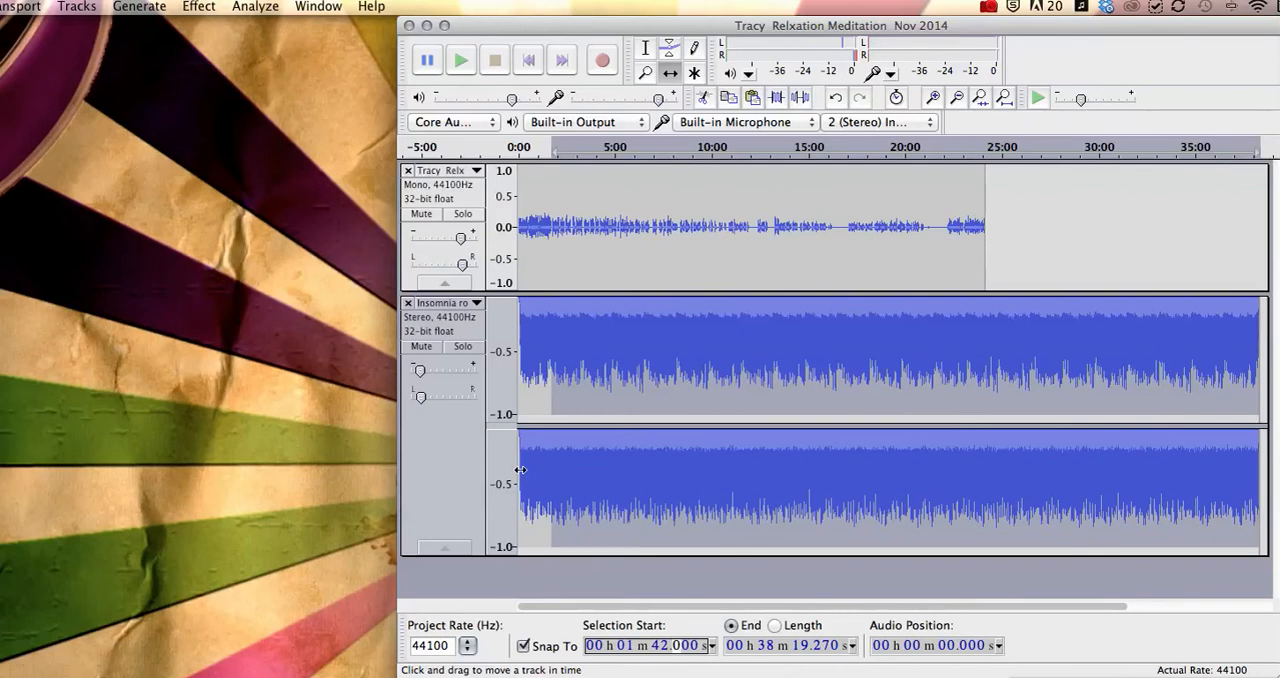
{"action": "mouse_move", "coordinate": [515, 470]}
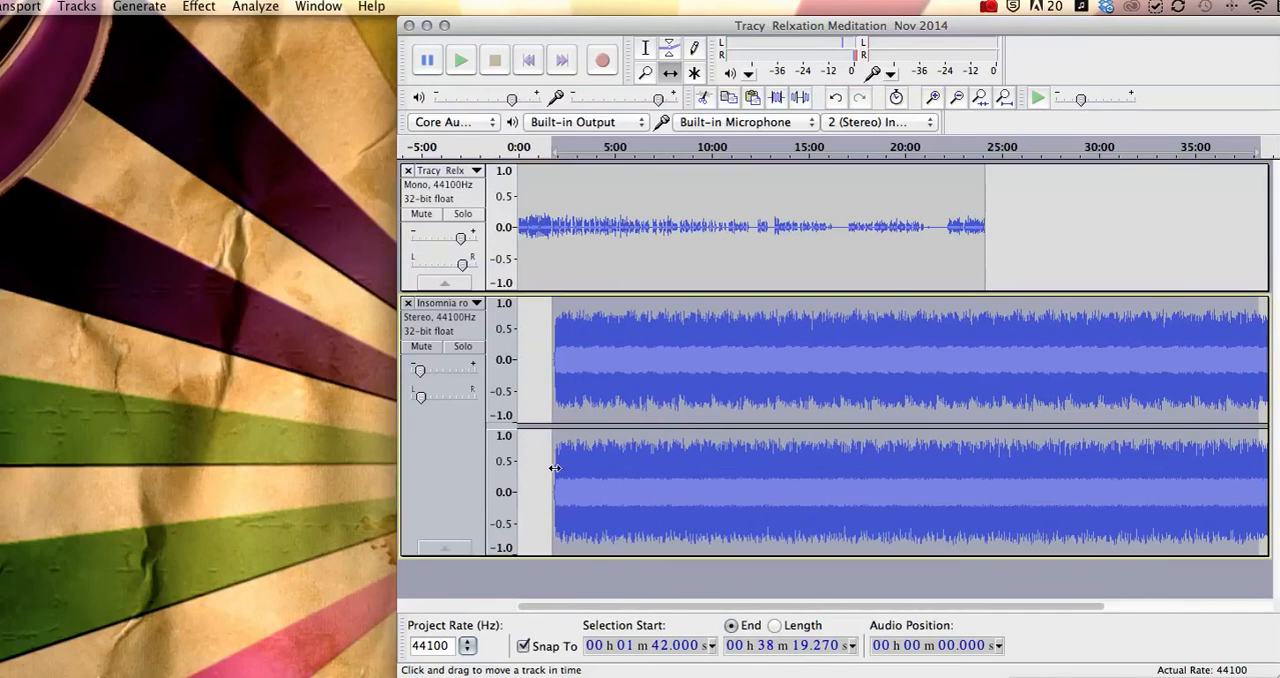
{"action": "mouse_move", "coordinate": [545, 580]}
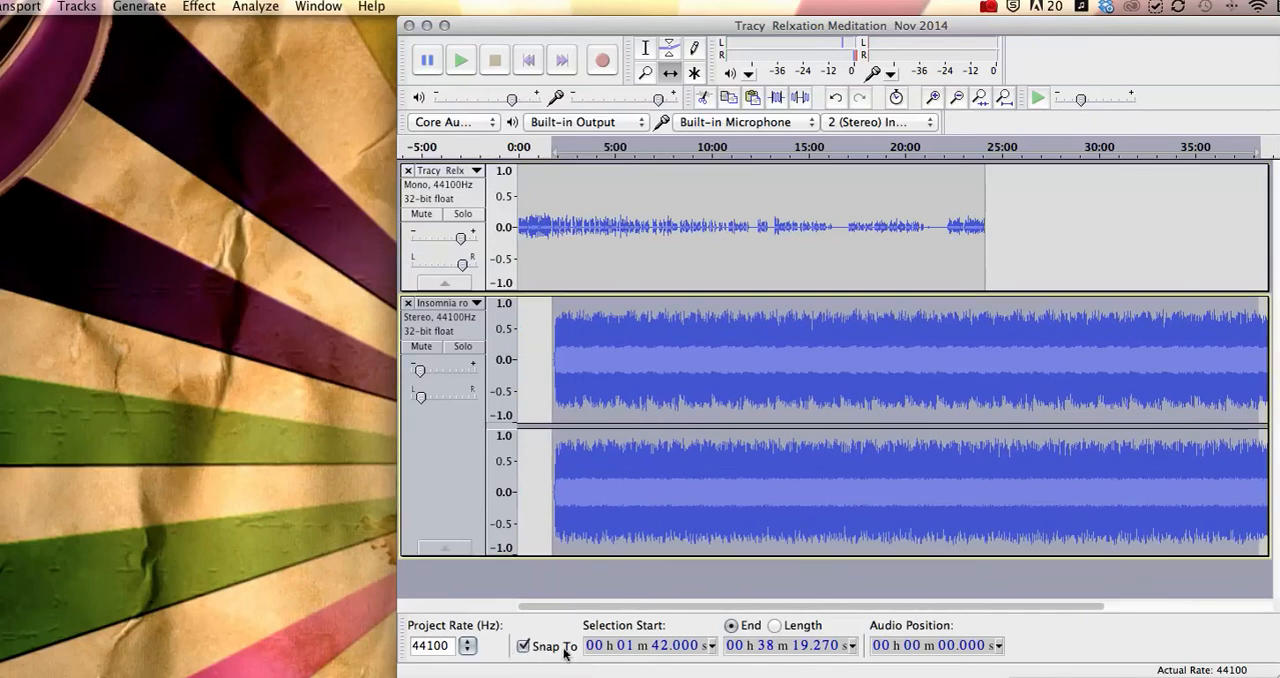
{"action": "left_click", "coordinate": [523, 645]}
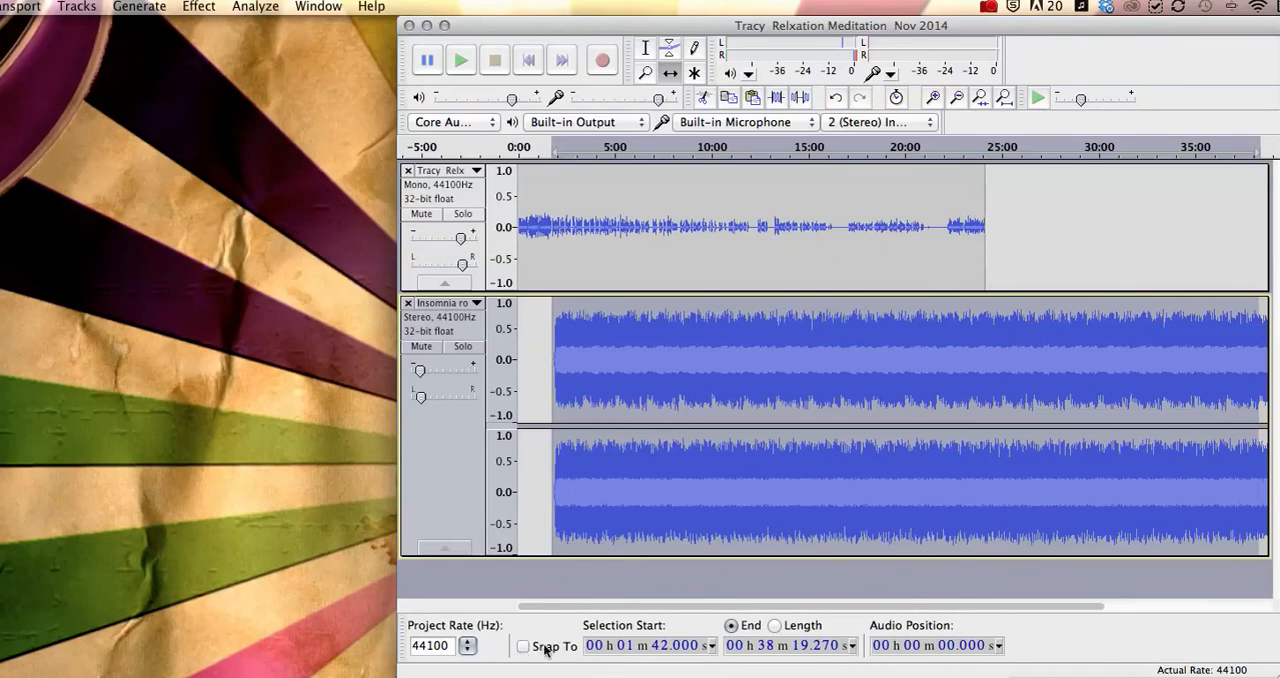
{"action": "left_click", "coordinate": [522, 645]}
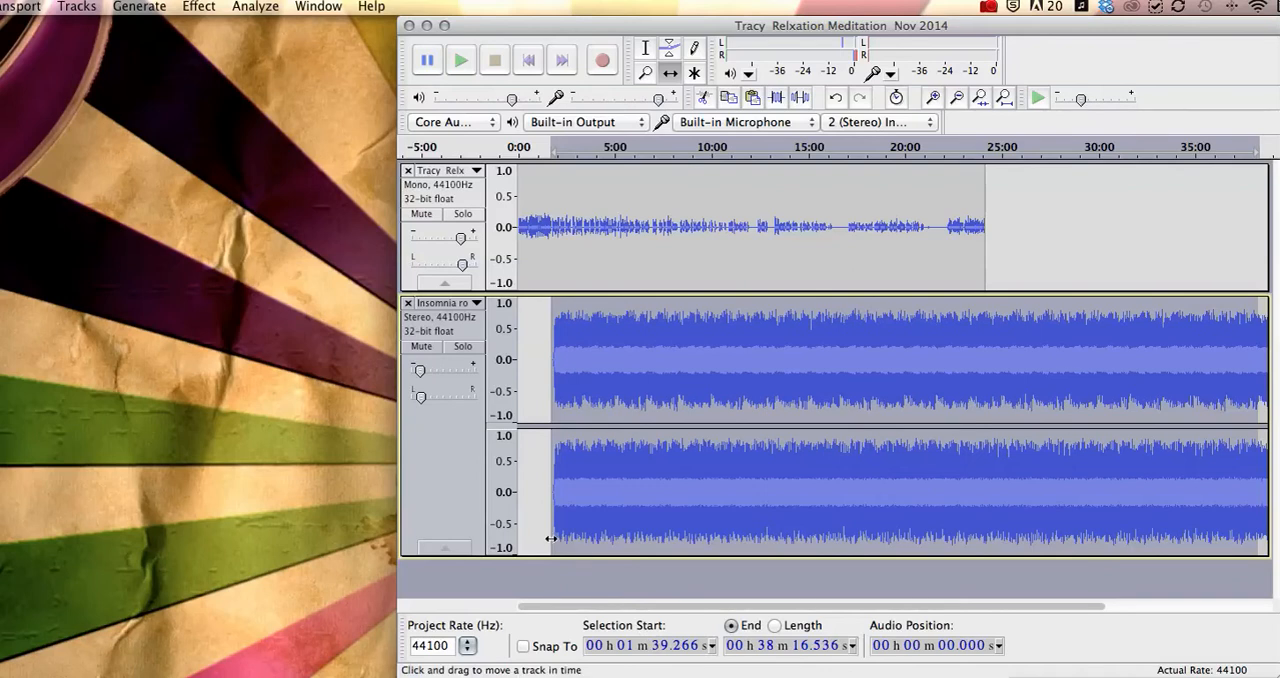
{"action": "mouse_move", "coordinate": [558, 536]}
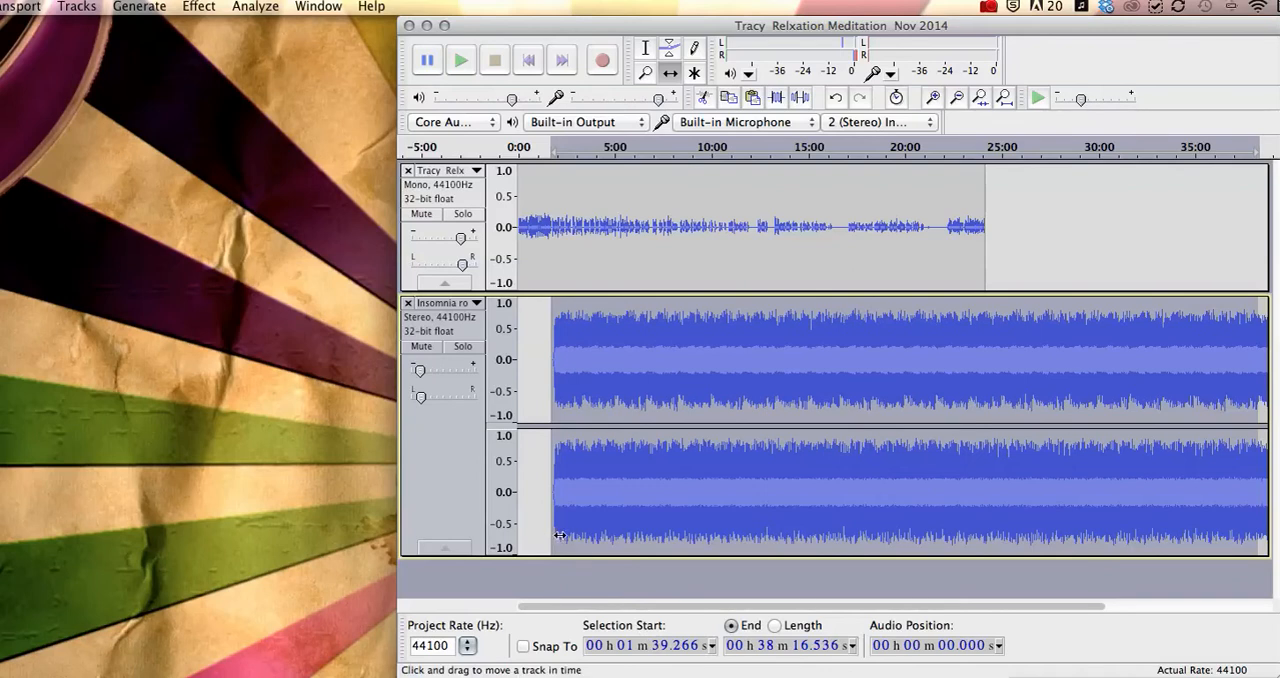
{"action": "left_click", "coordinate": [523, 645]}
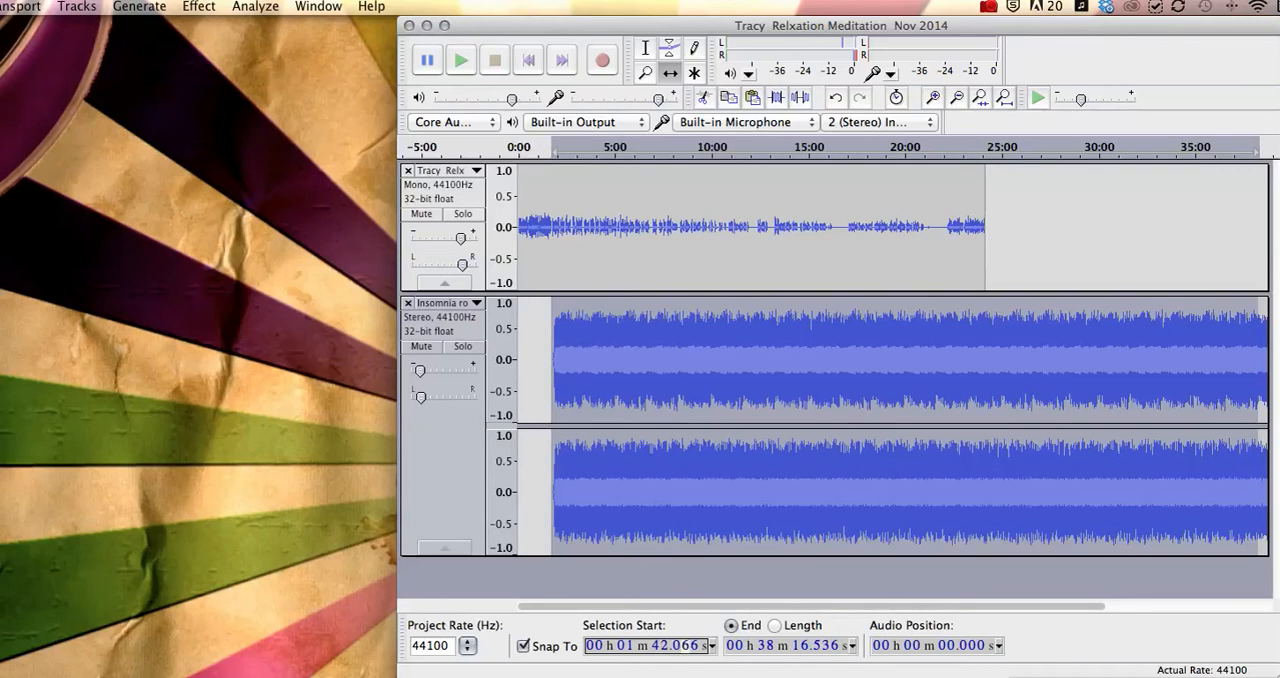
{"action": "mouse_move", "coordinate": [323, 463]}
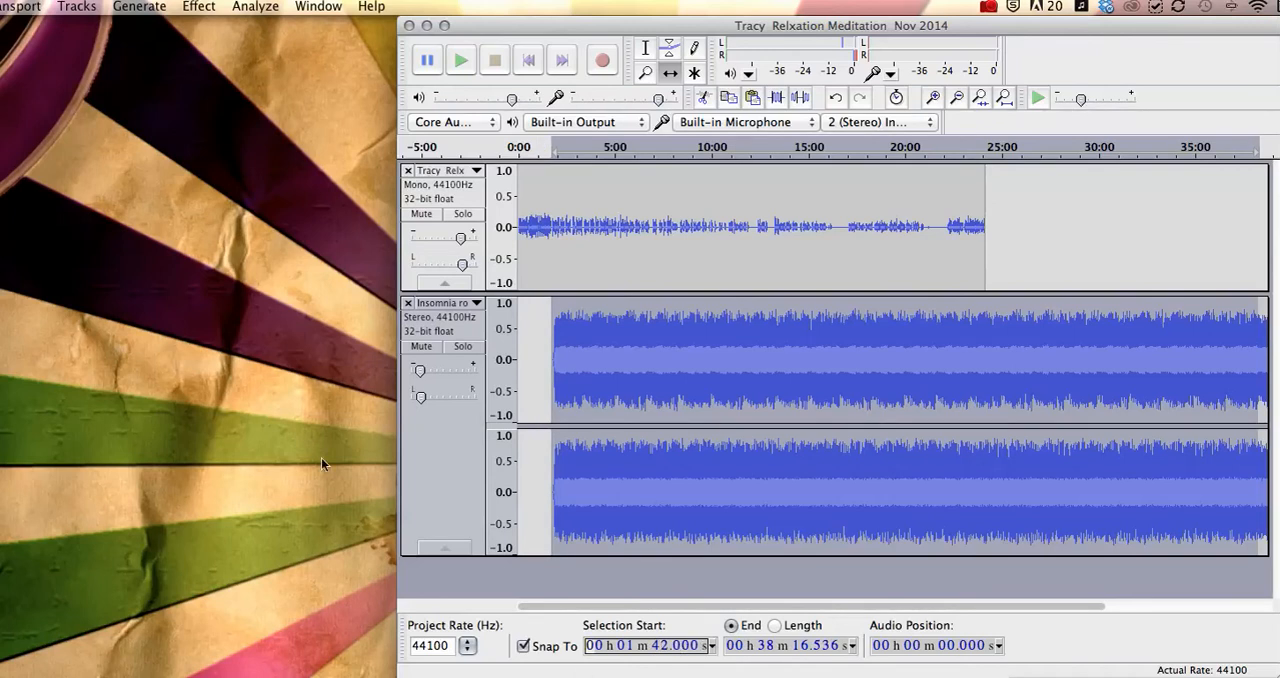
{"action": "left_click", "coordinate": [523, 645]}
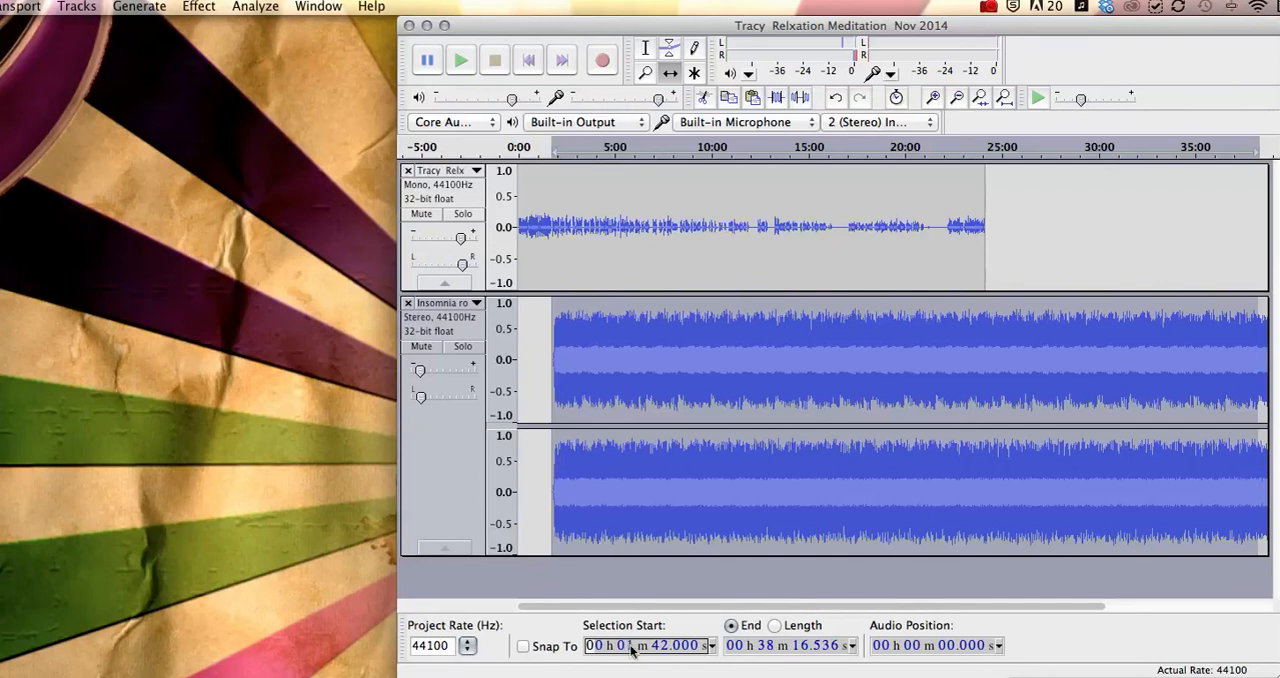
{"action": "mouse_move", "coordinate": [630, 645]}
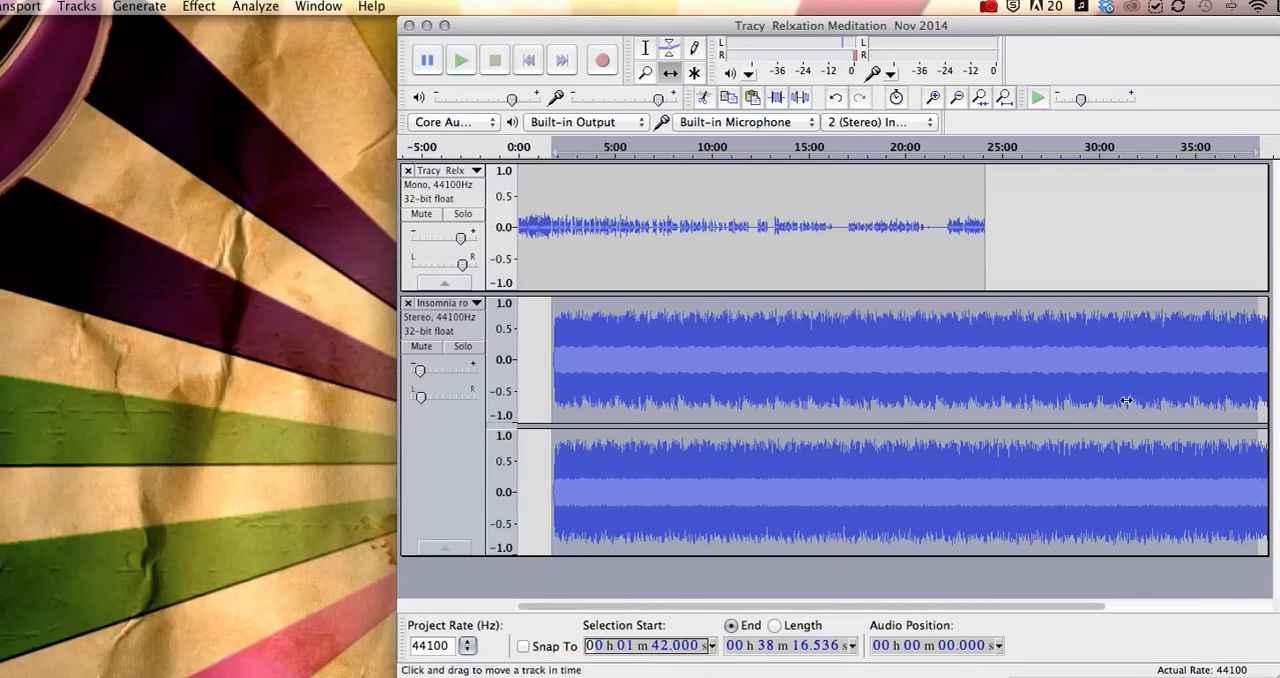
{"action": "mouse_move", "coordinate": [1240, 391]}
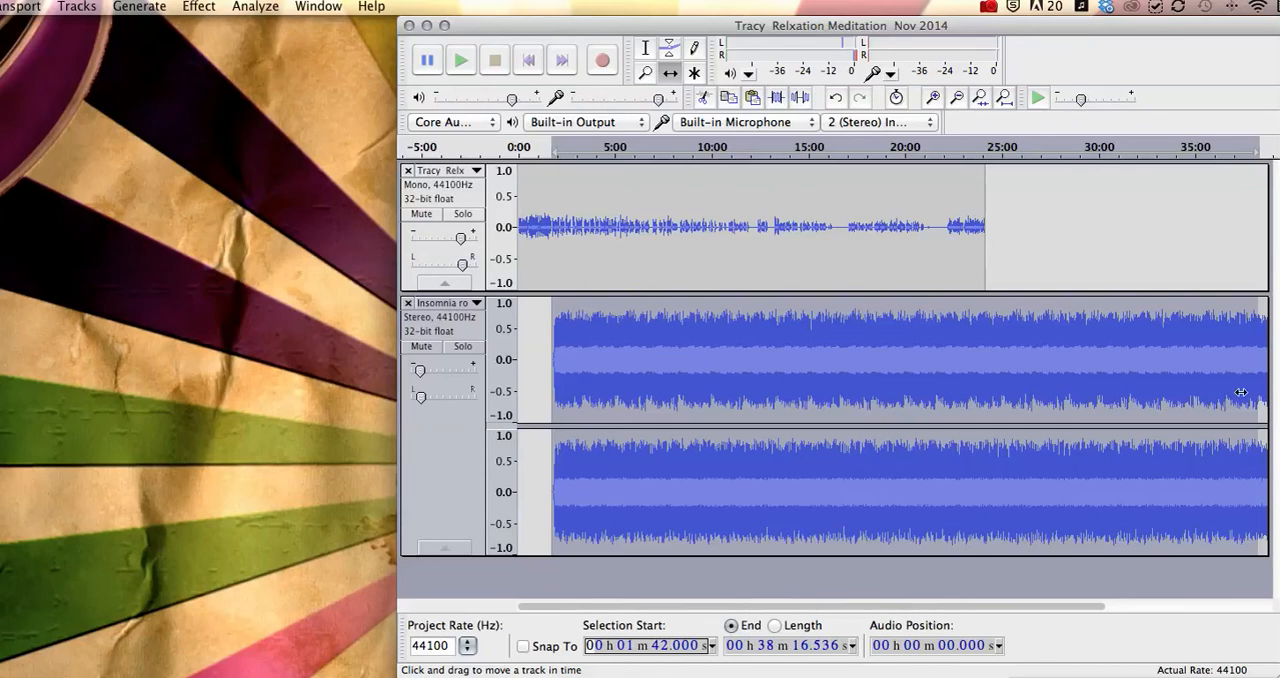
{"action": "mouse_move", "coordinate": [943, 365]}
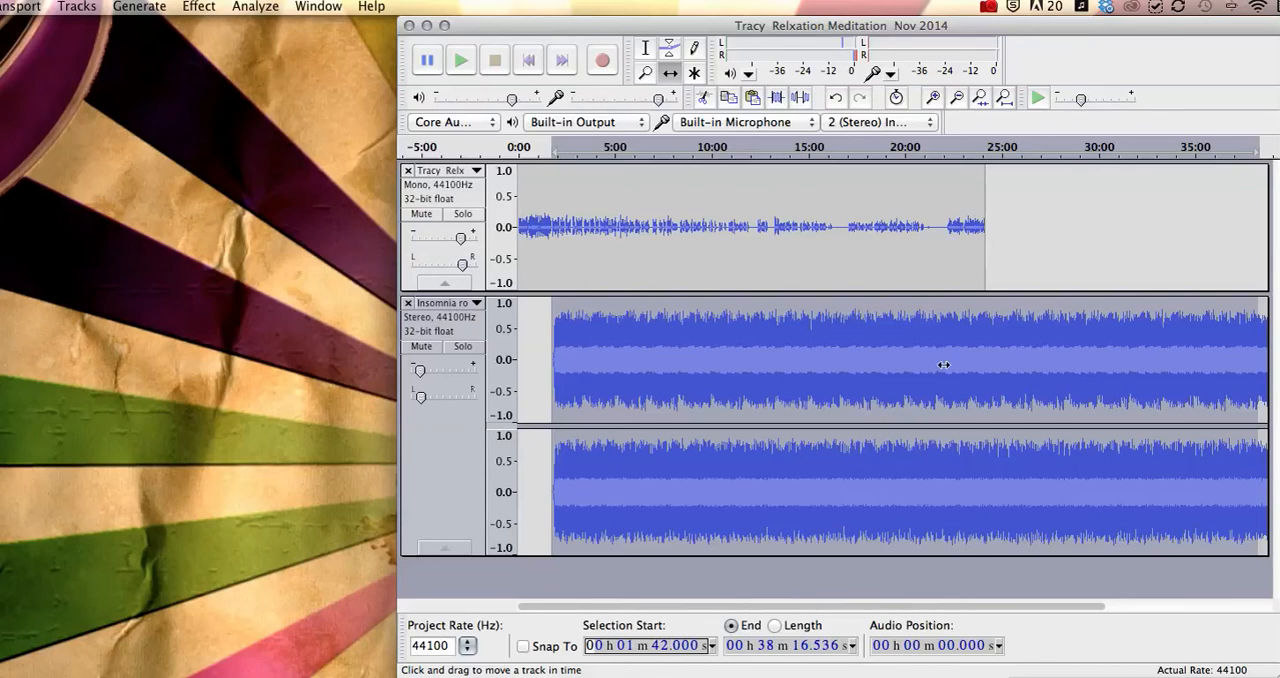
{"action": "mouse_move", "coordinate": [1080, 276]}
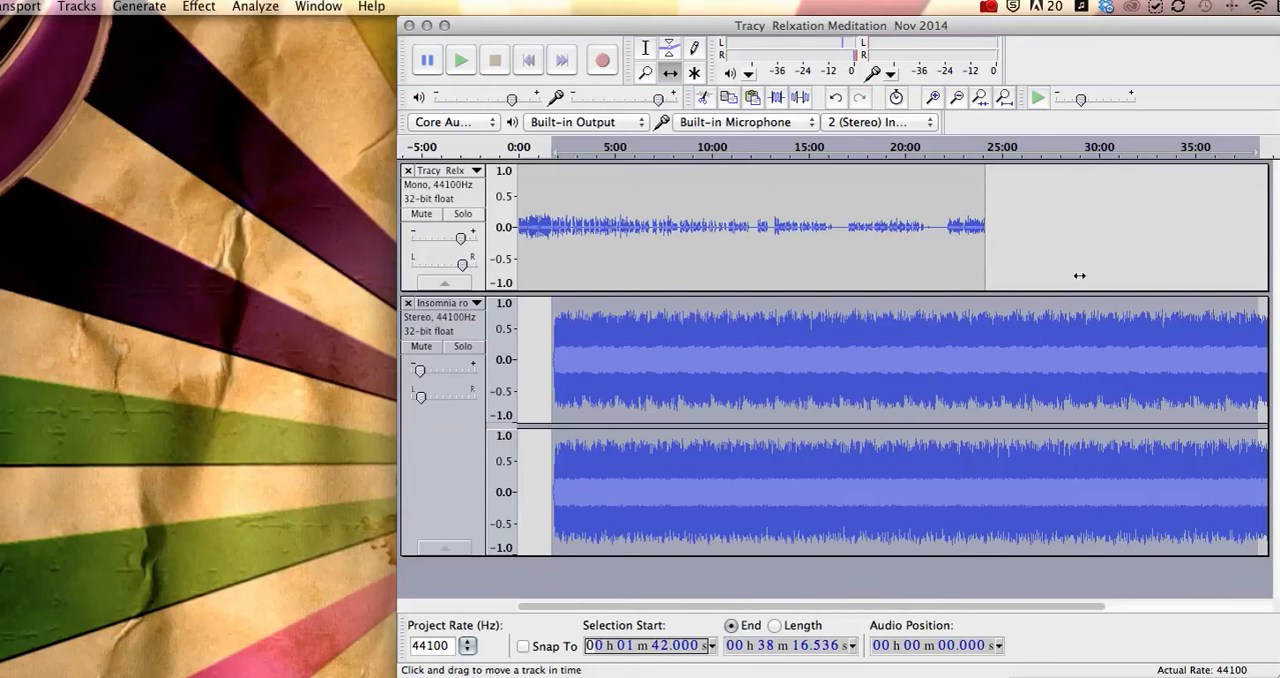
Select the music track from about 24:30 to its end and cut that tail.
{"action": "left_click", "coordinate": [645, 48]}
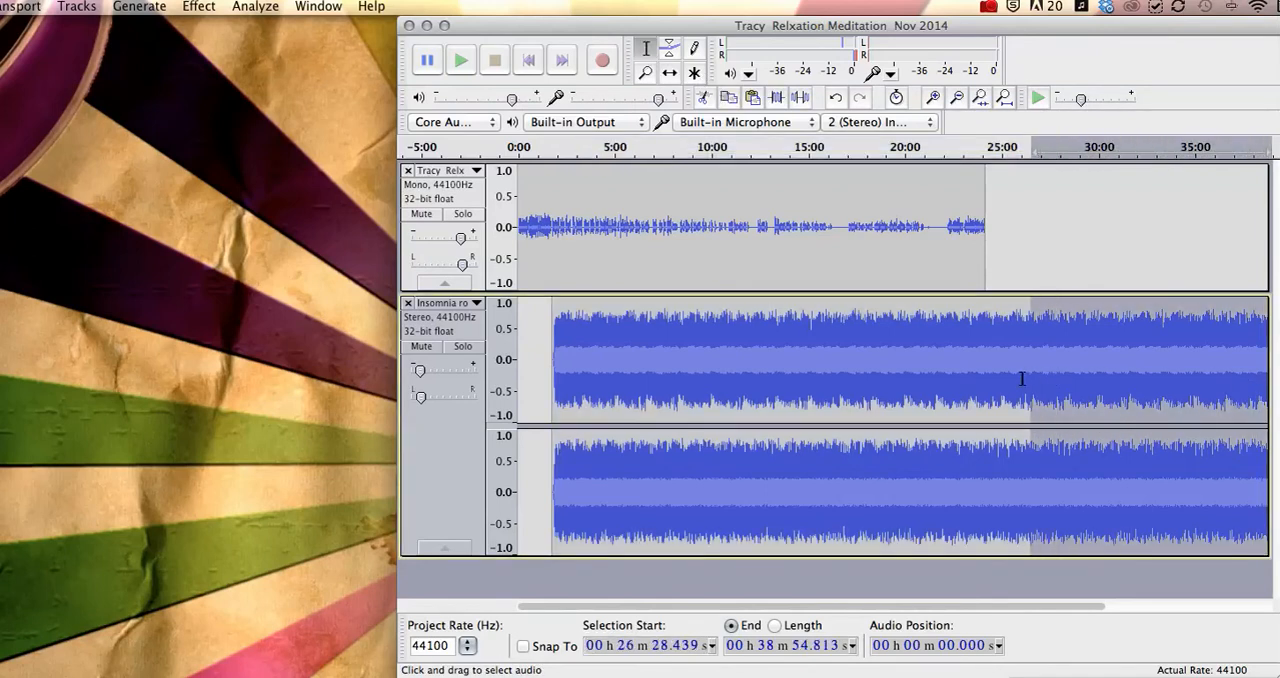
{"action": "left_click", "coordinate": [994, 378]}
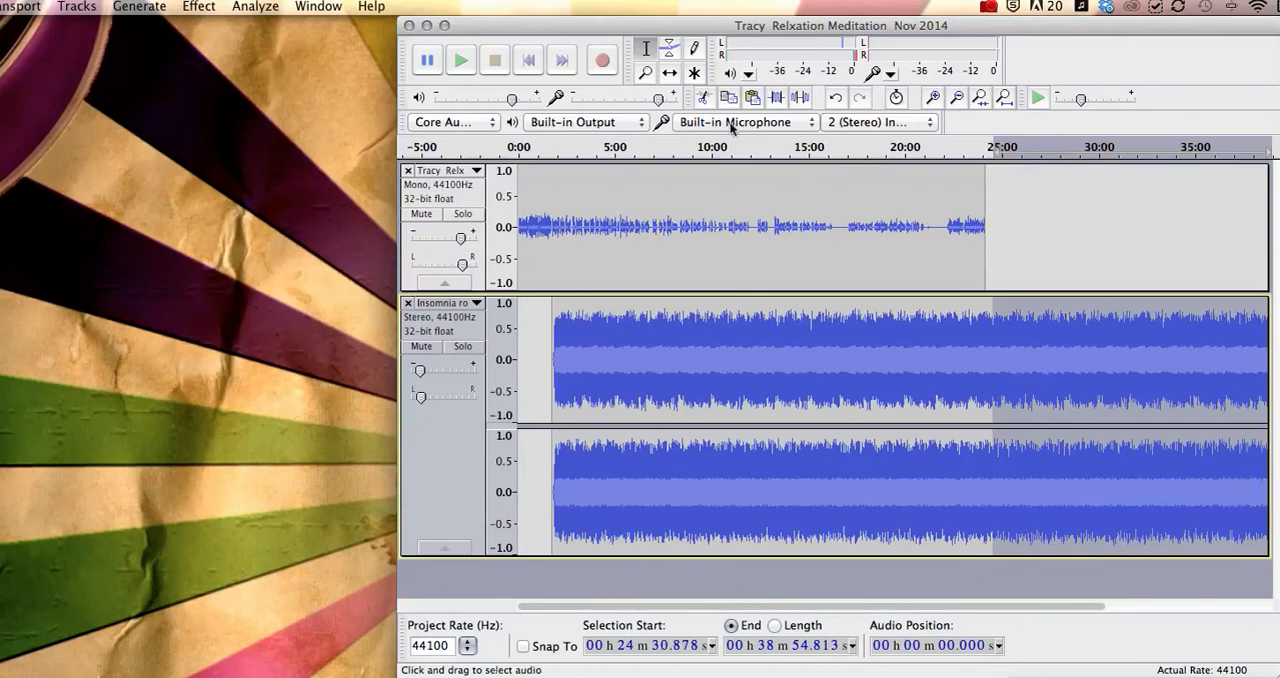
{"action": "left_click", "coordinate": [704, 97]}
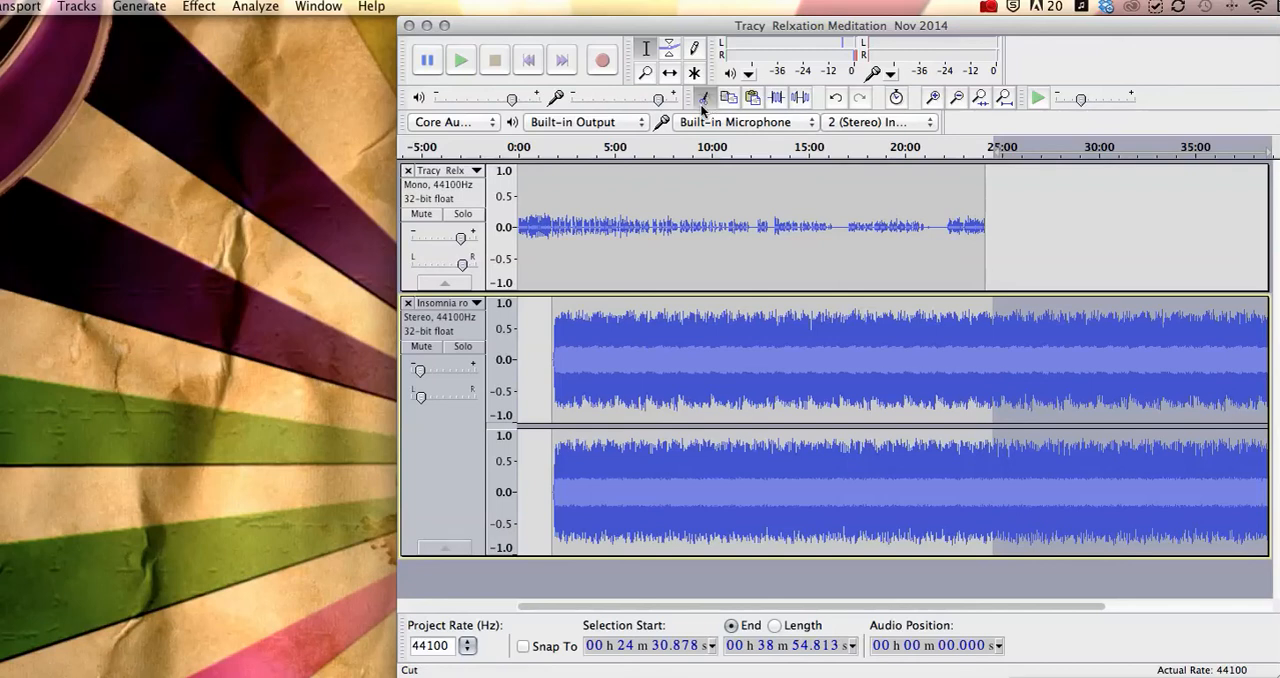
{"action": "mouse_move", "coordinate": [820, 202]}
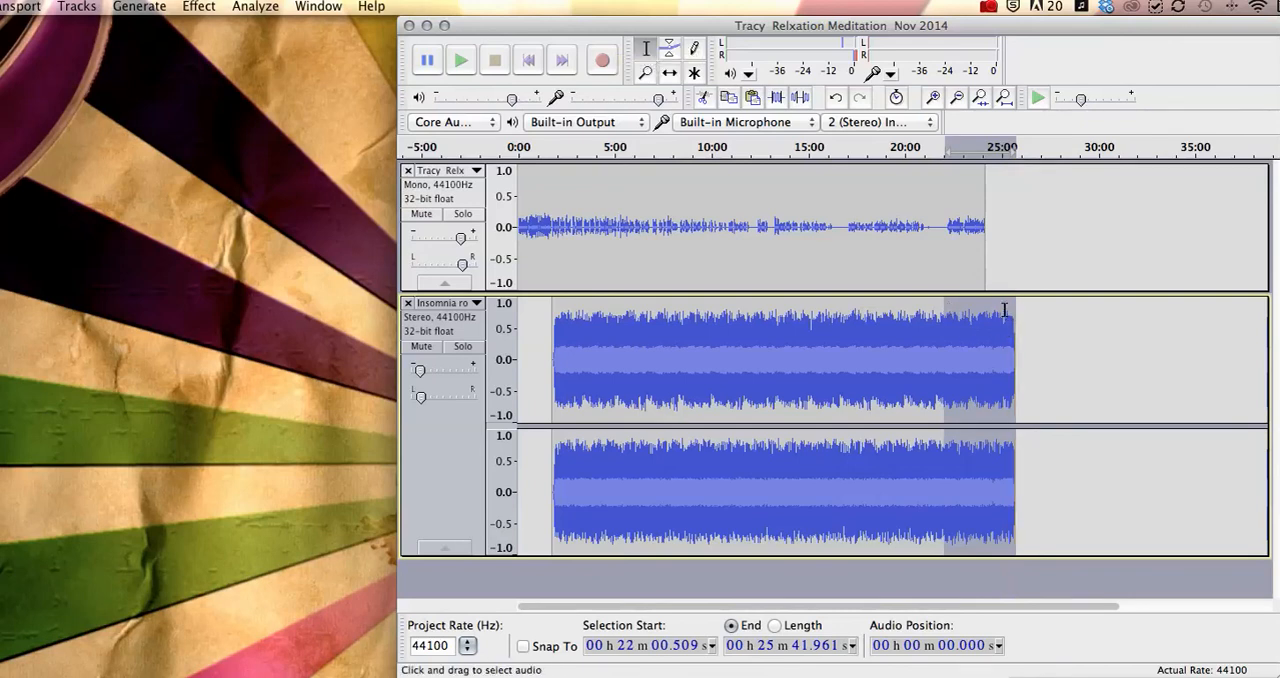
{"action": "mouse_move", "coordinate": [955, 309]}
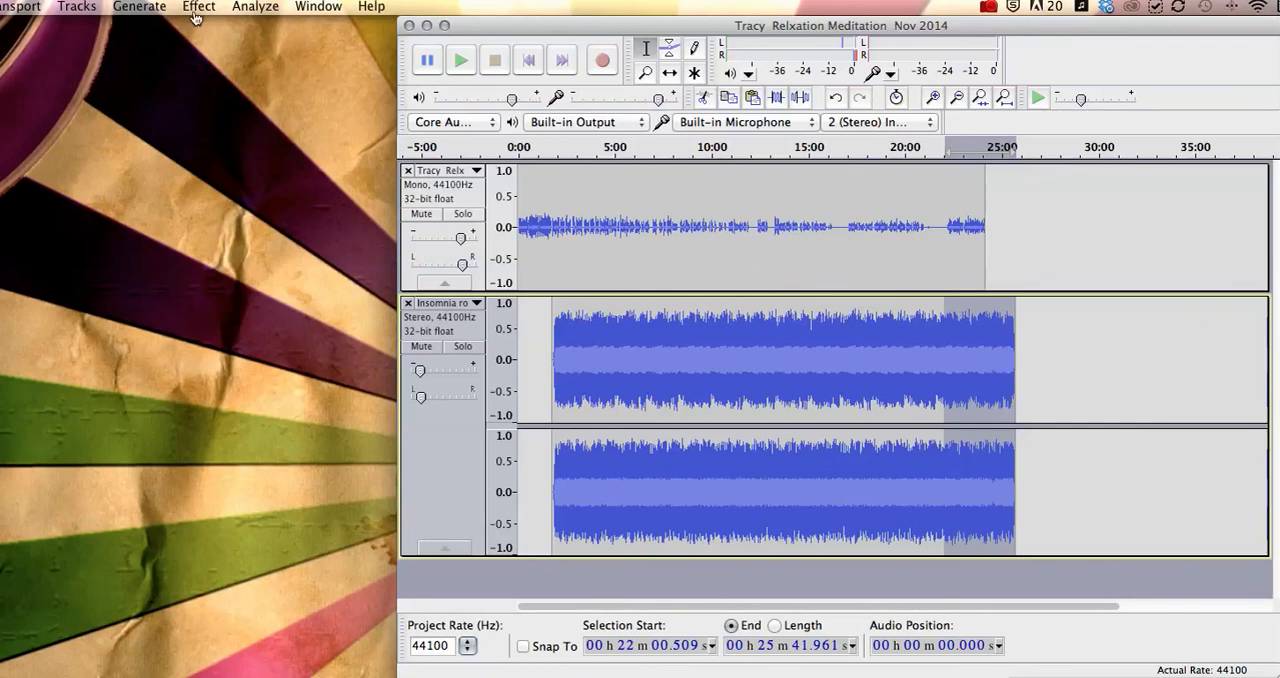
Apply Effect > Fade Out to the music from 22:00 to the track end.
{"action": "left_click", "coordinate": [198, 7]}
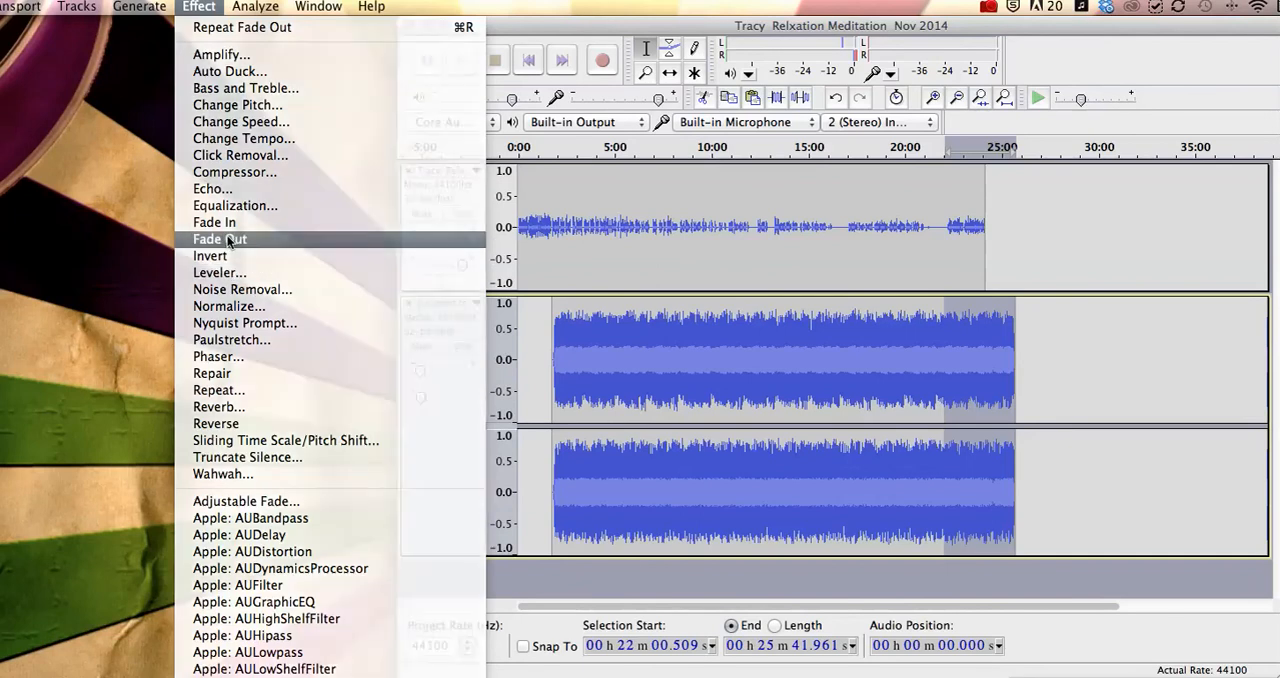
{"action": "left_click", "coordinate": [219, 239]}
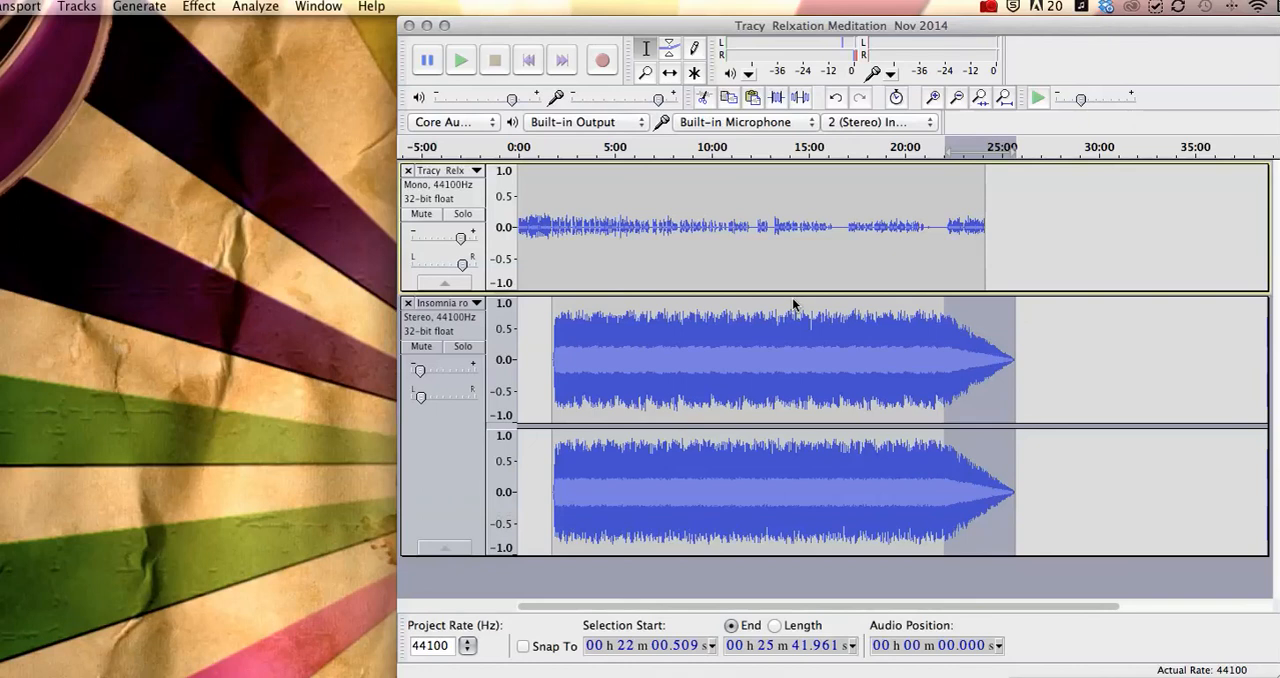
{"action": "mouse_move", "coordinate": [940, 326]}
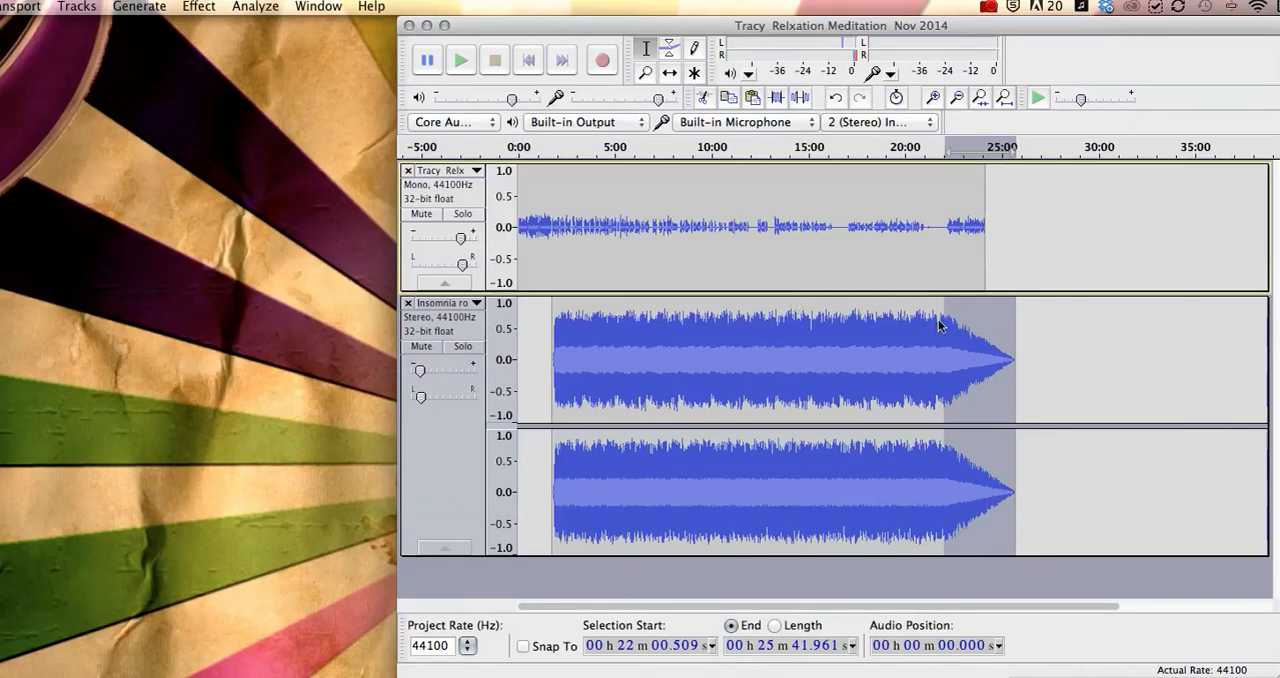
{"action": "mouse_move", "coordinate": [955, 271]}
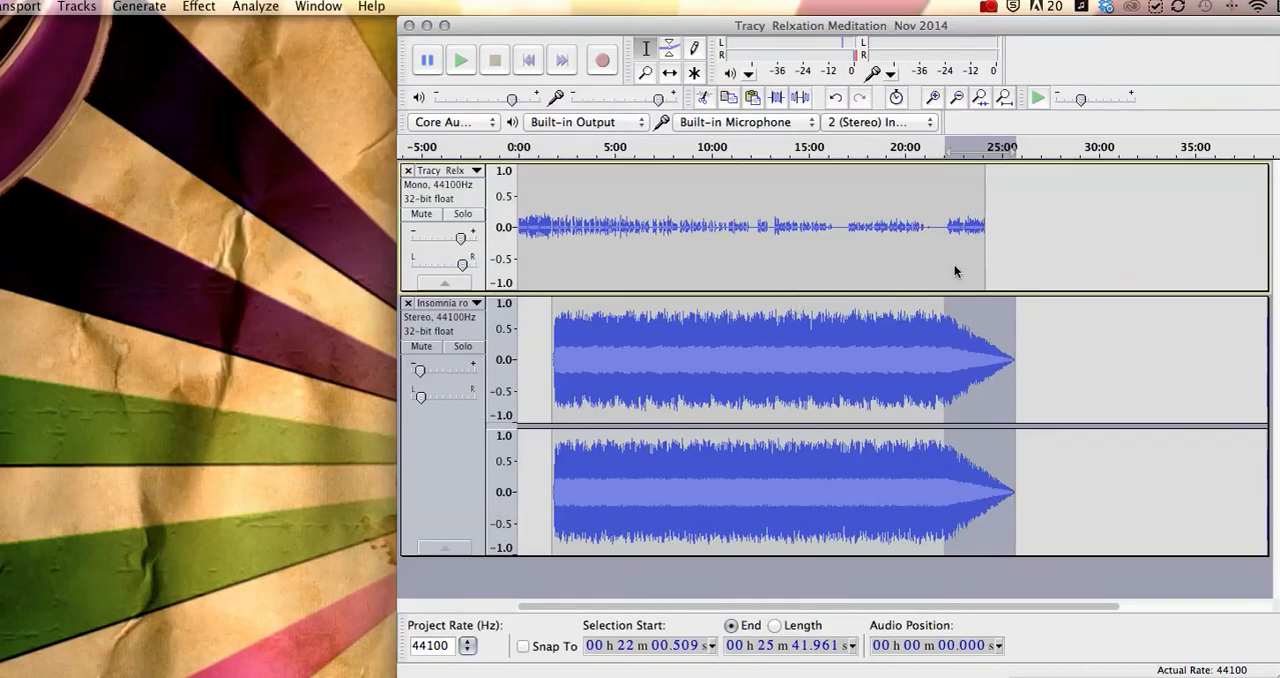
{"action": "mouse_move", "coordinate": [988, 371]}
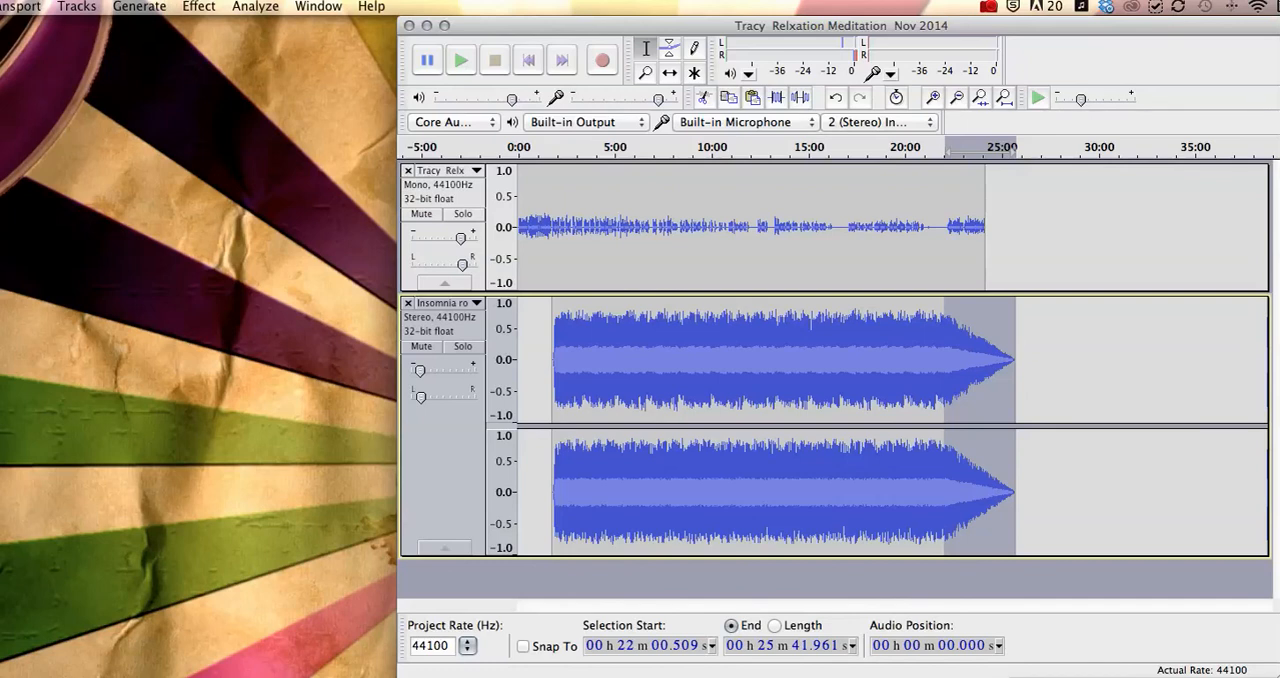
{"action": "left_click", "coordinate": [8, 6]}
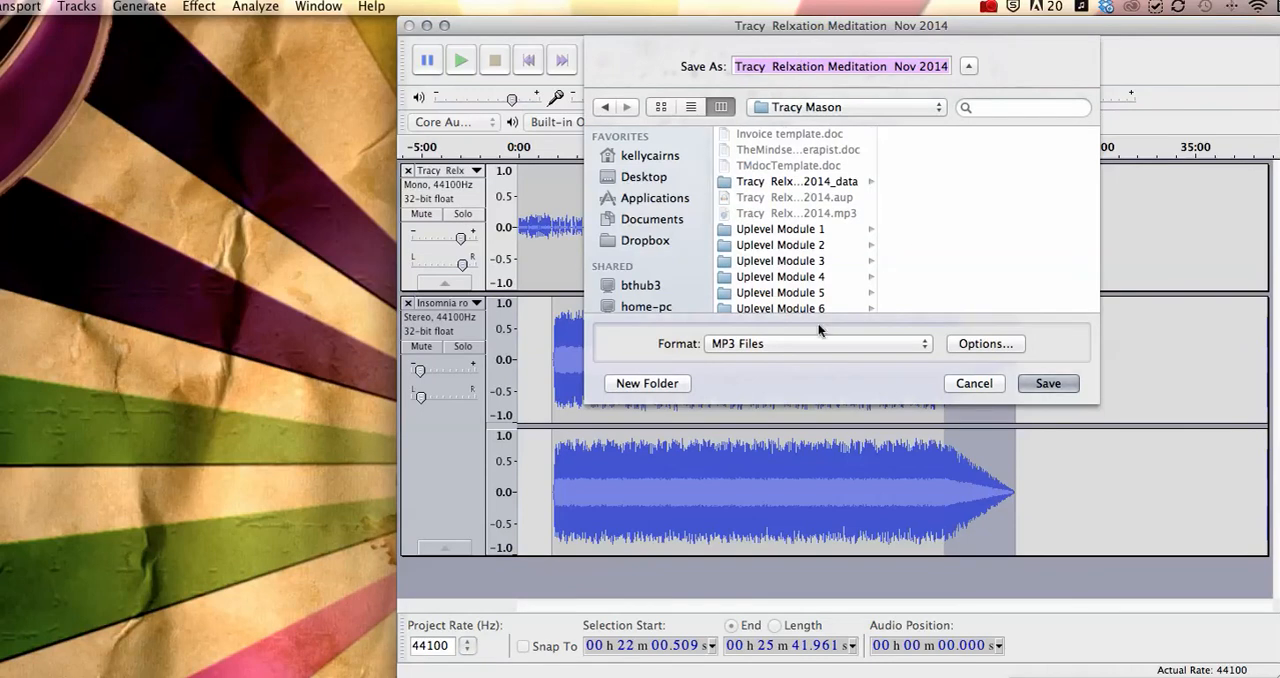
{"action": "left_click", "coordinate": [816, 343]}
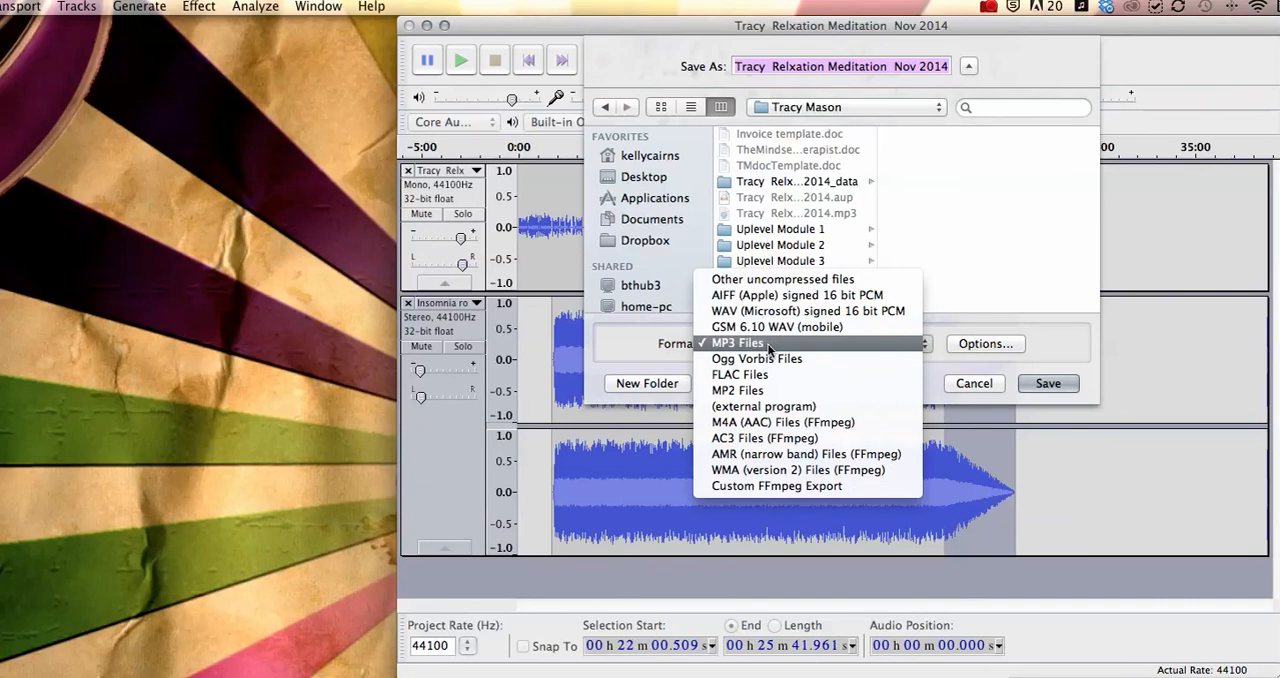
{"action": "left_click", "coordinate": [737, 343]}
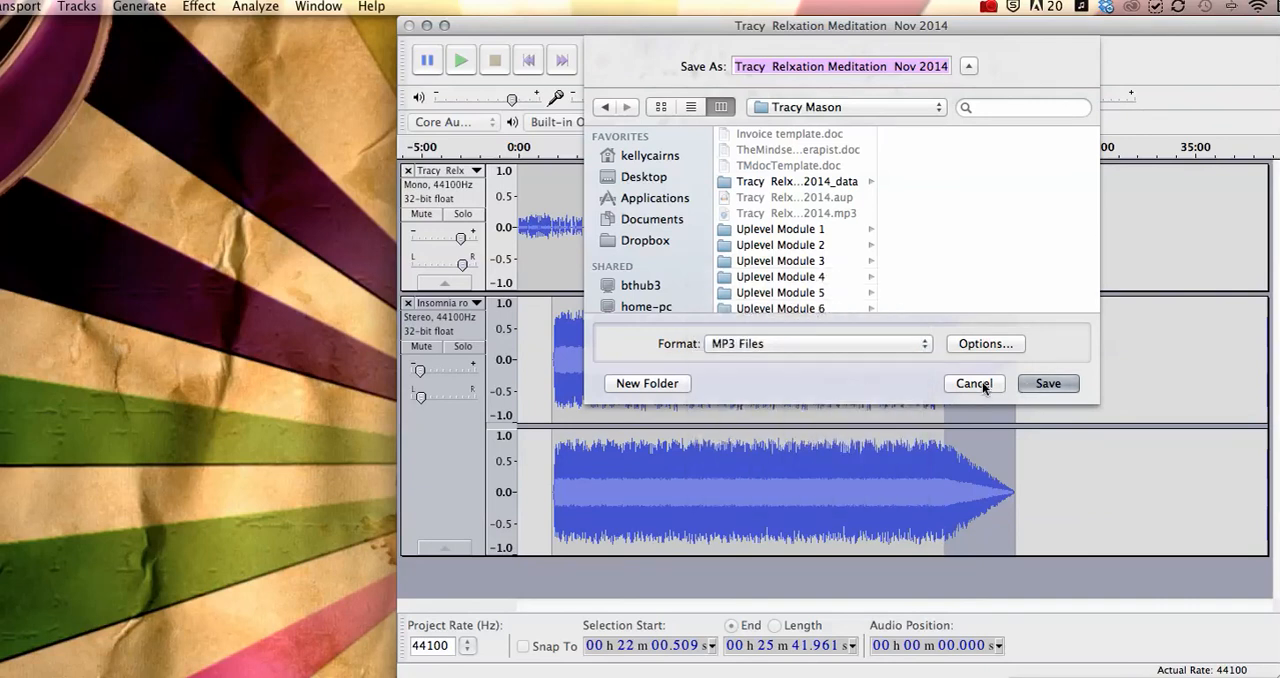
{"action": "left_click", "coordinate": [973, 383]}
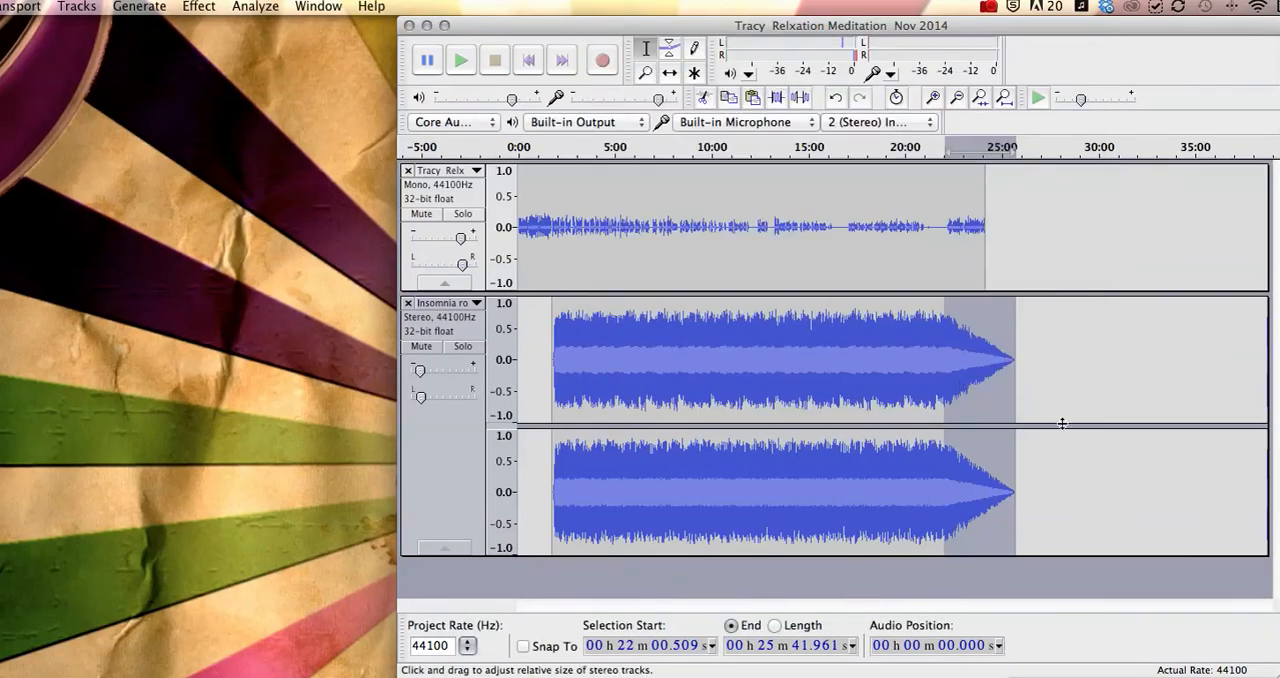